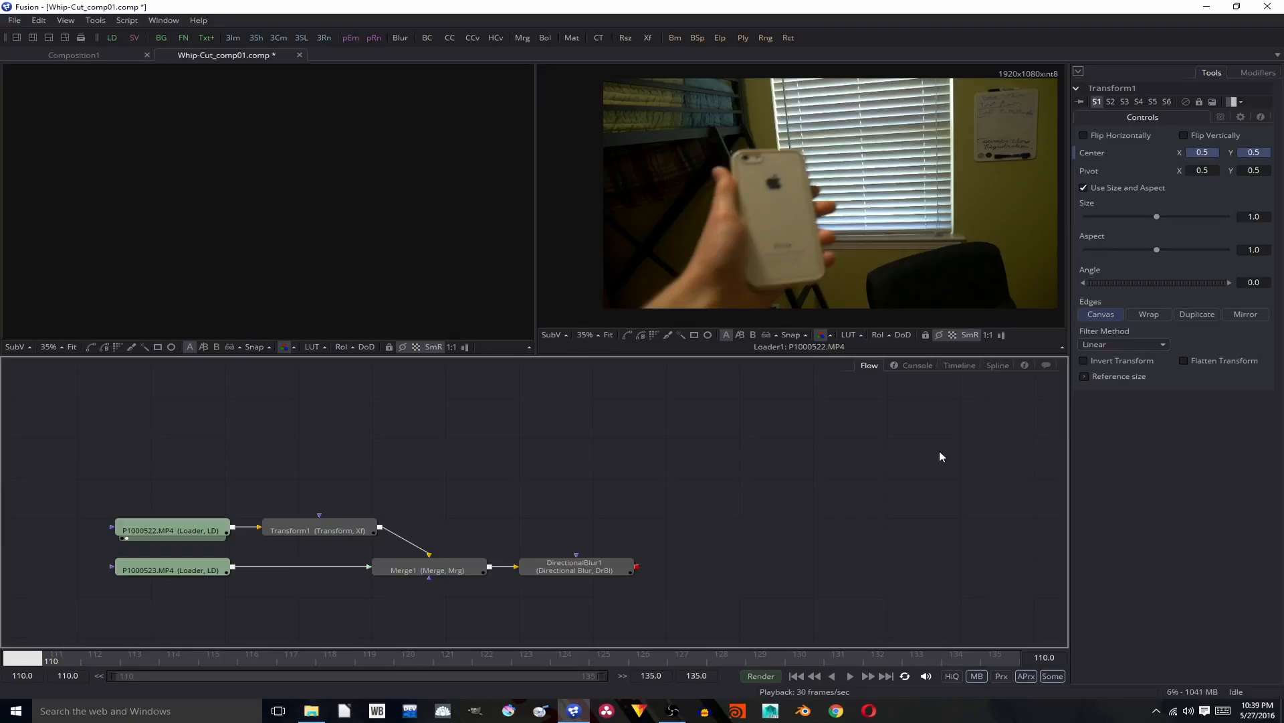
{"action": "mouse_move", "coordinate": [358, 480]}
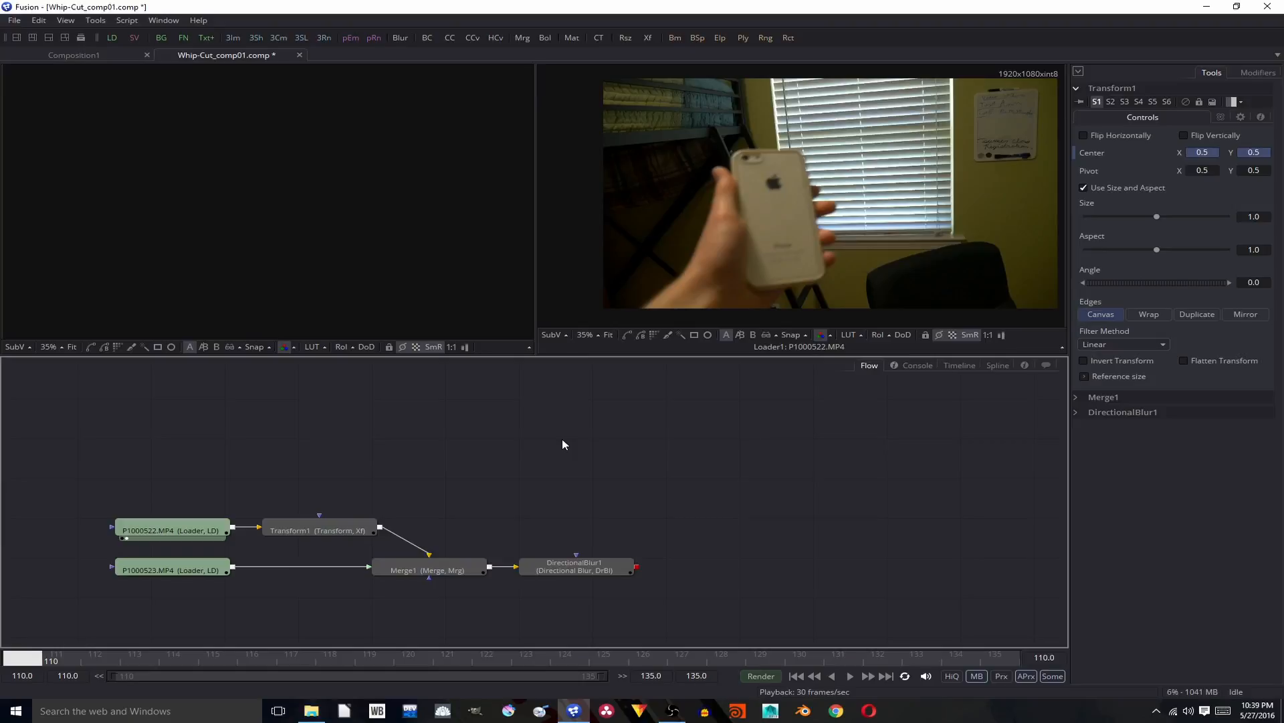
Step: Create a new macro from the selected transform, merge and directional blur nodes
{"action": "left_click", "coordinate": [573, 710]}
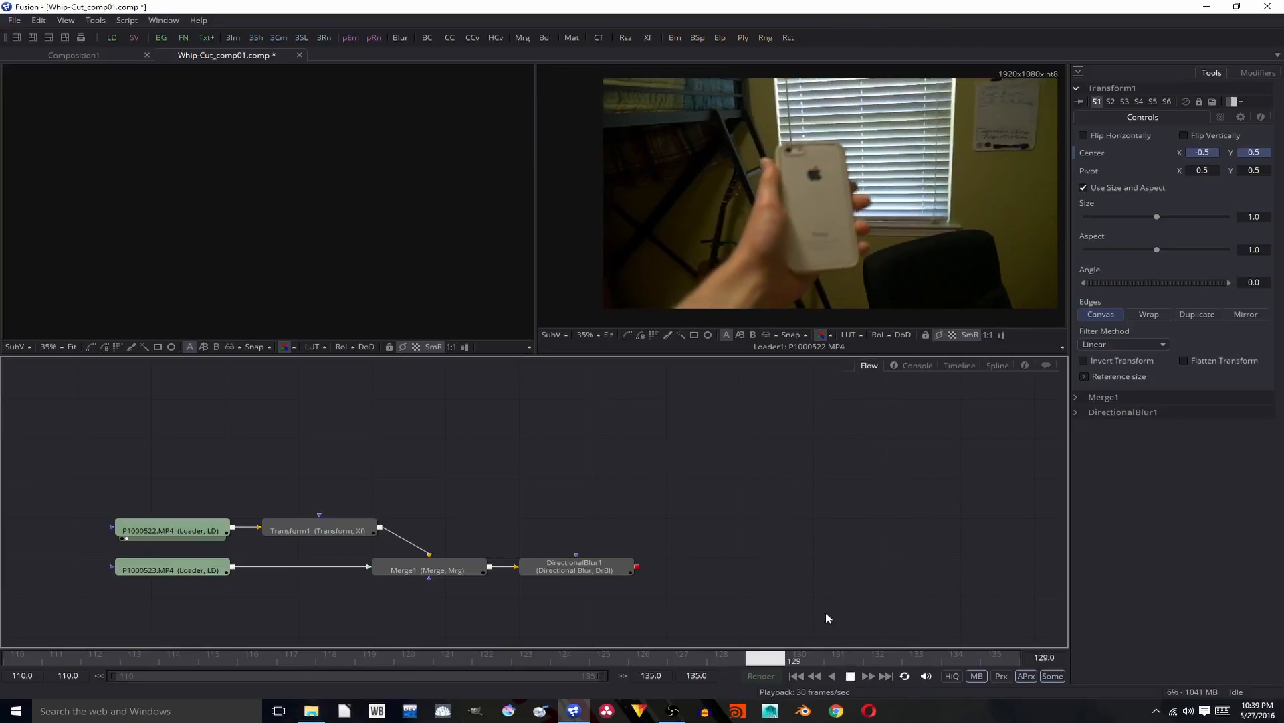
{"action": "left_click", "coordinate": [576, 566]}
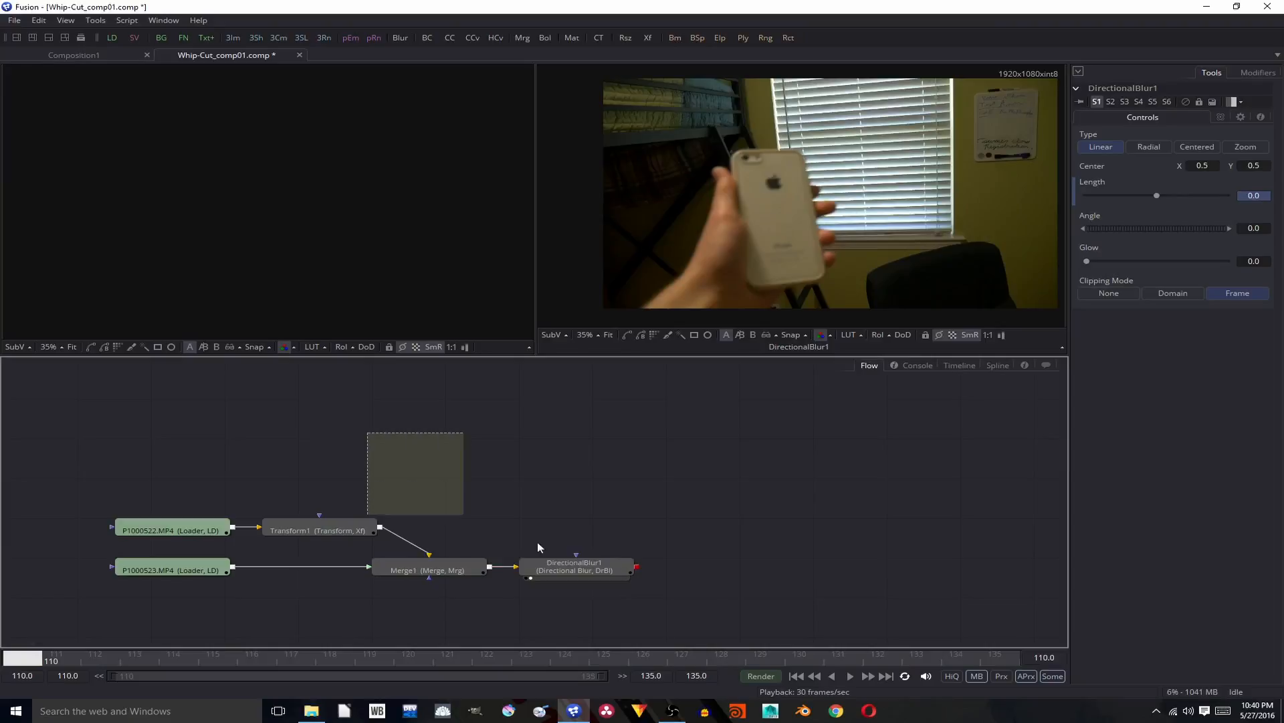
{"action": "right_click", "coordinate": [317, 529]}
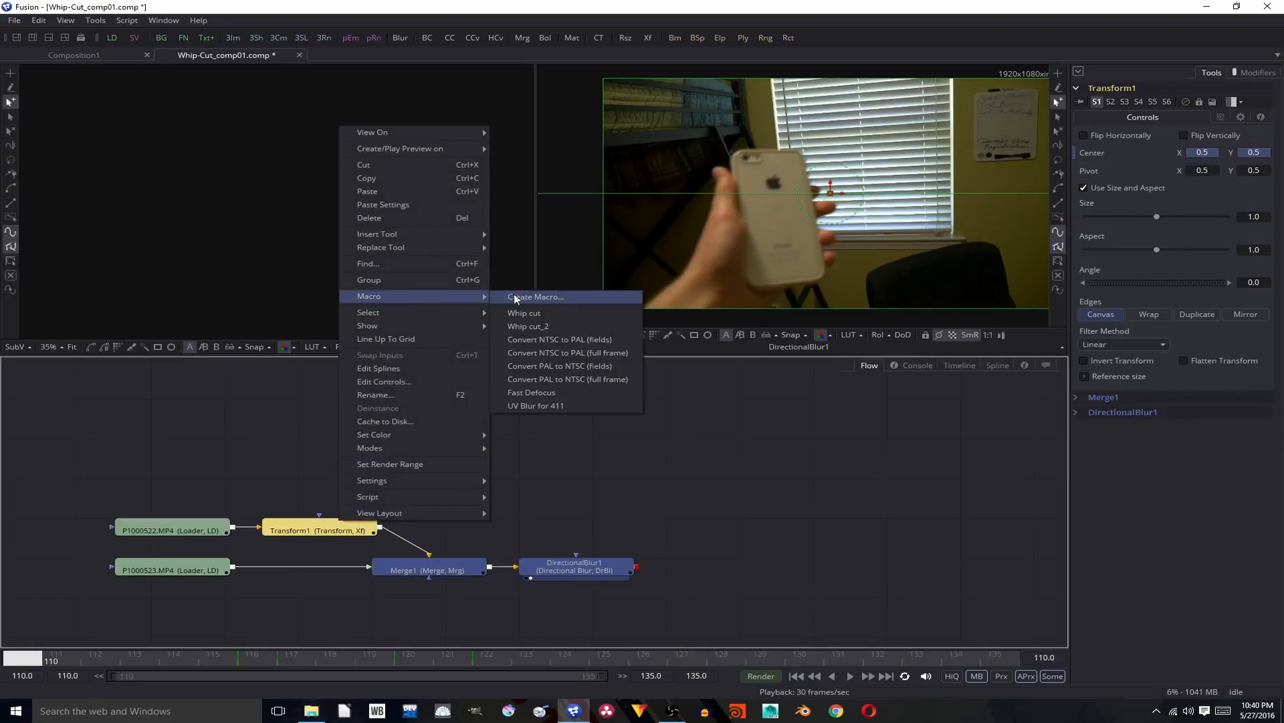
{"action": "left_click", "coordinate": [534, 295]}
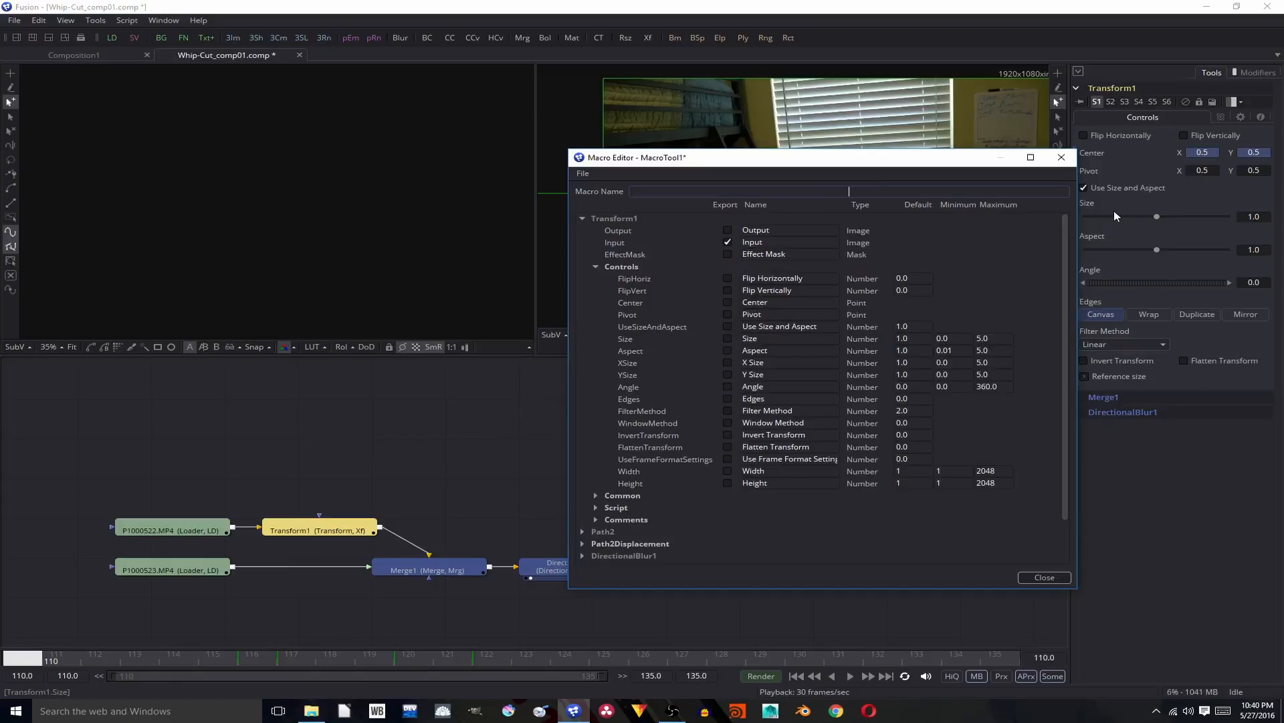
Step: Name the macro Whip Cut_3 and show the transform's common settings
{"action": "type", "text": "Whip Cut"}
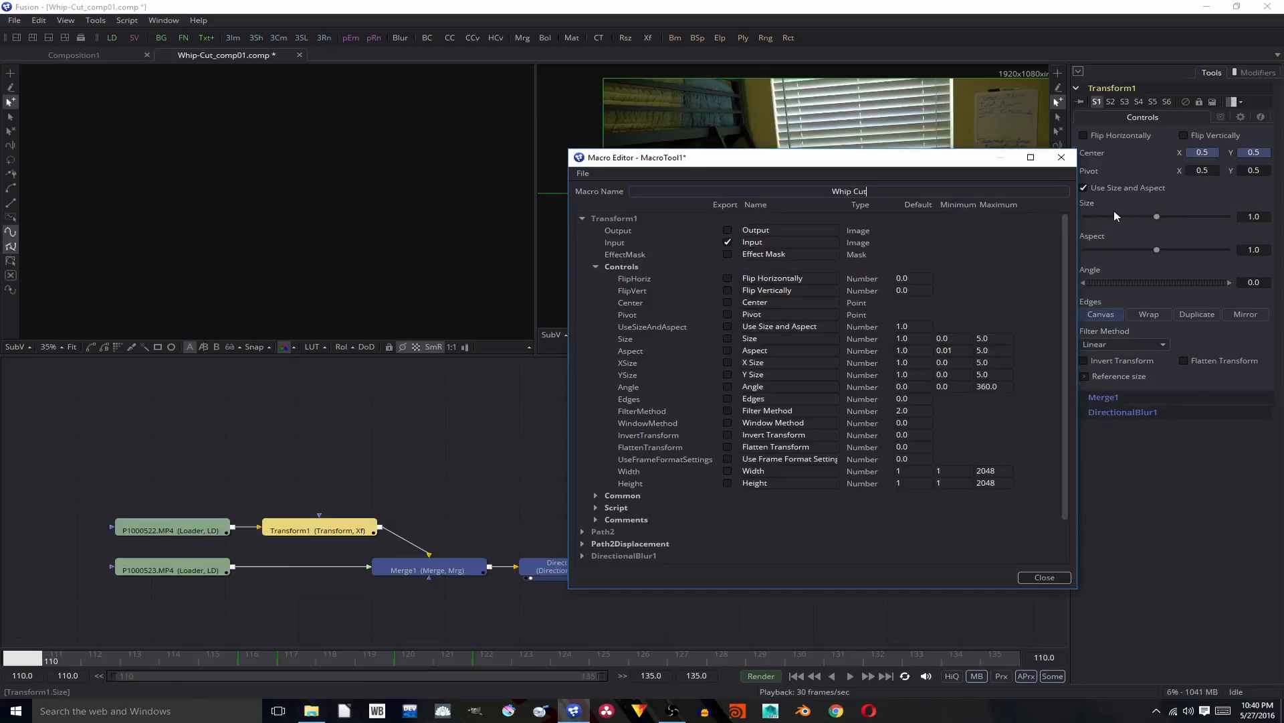
{"action": "type", "text": "_3"}
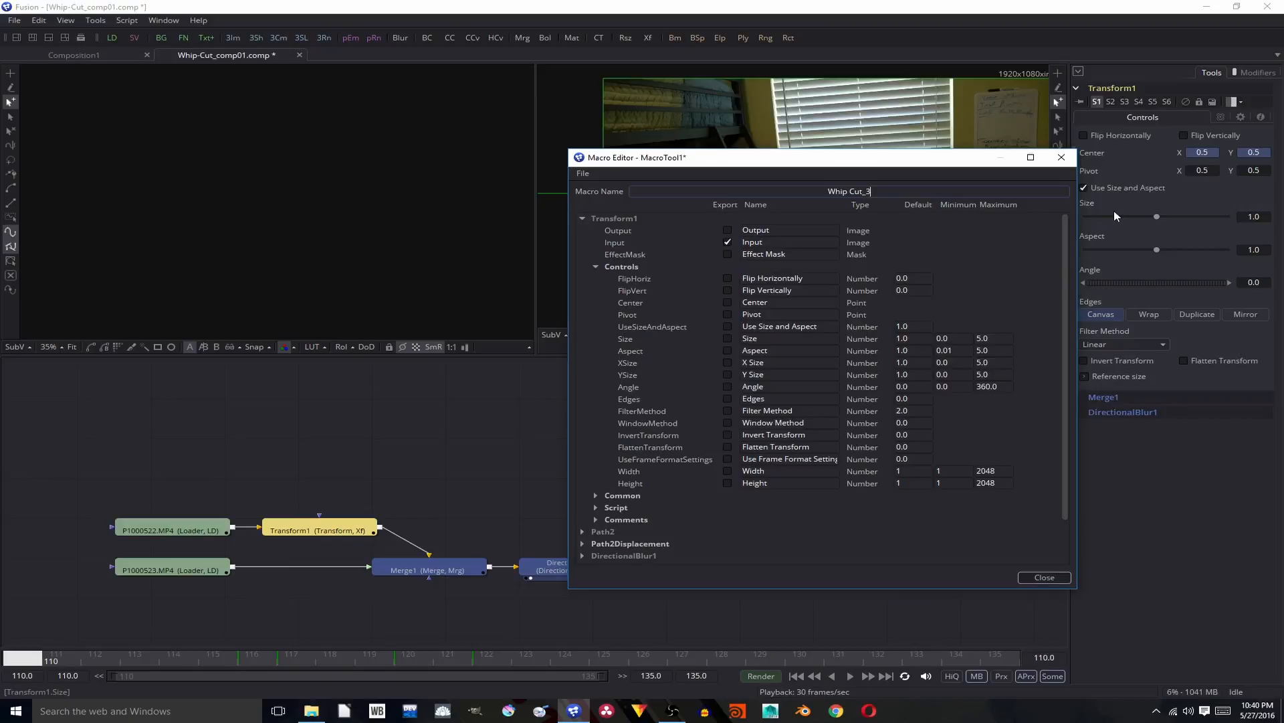
{"action": "mouse_move", "coordinate": [856, 270]}
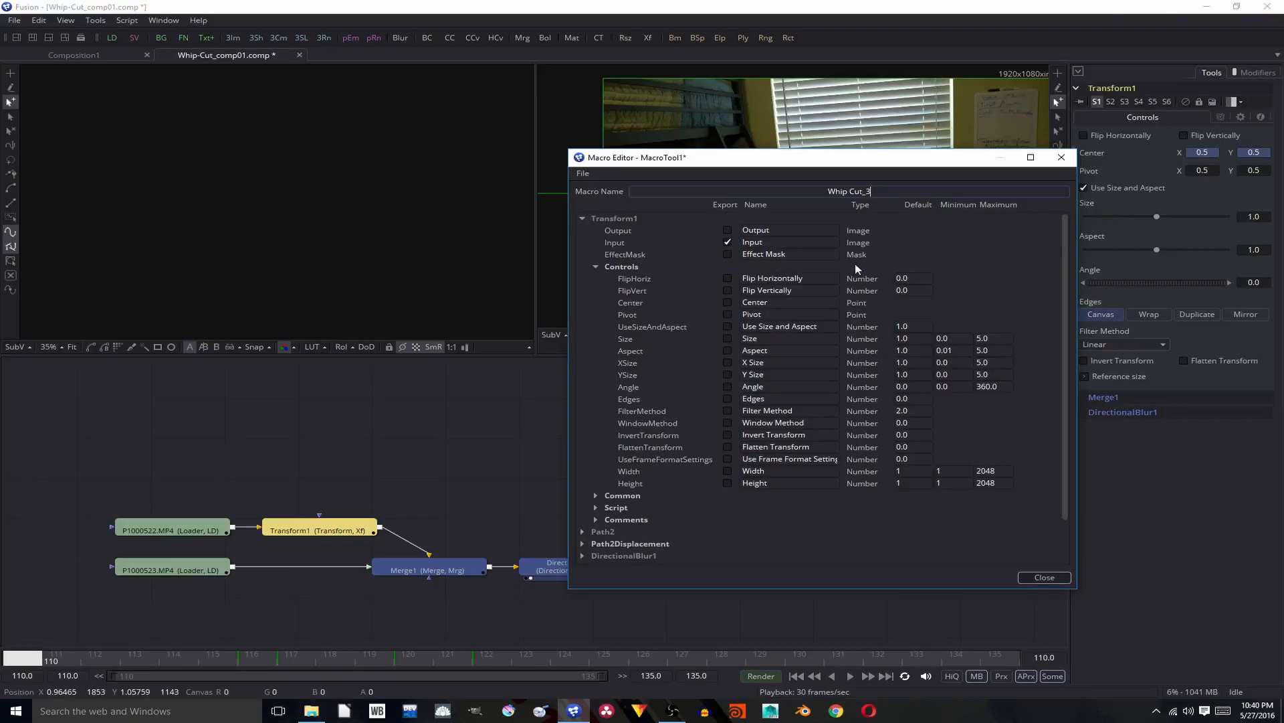
{"action": "scroll", "scroll_direction": "down", "scroll_amount": 3}
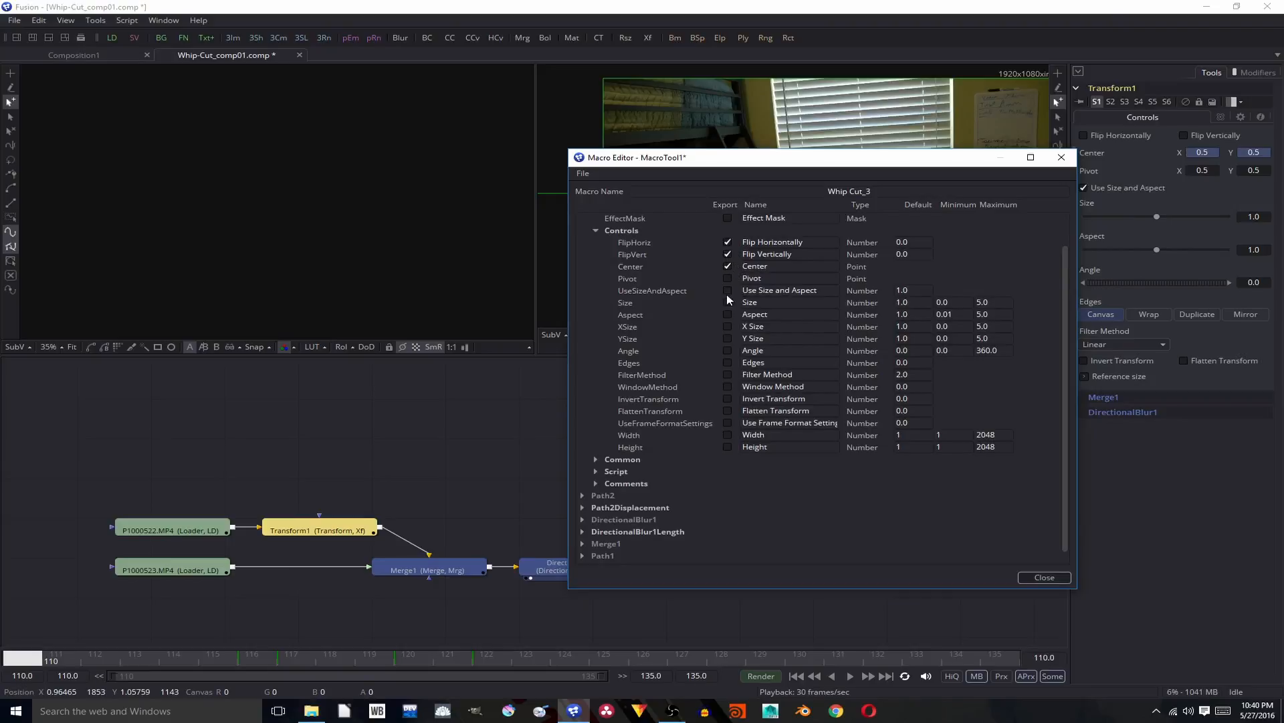
{"action": "left_click", "coordinate": [595, 459]}
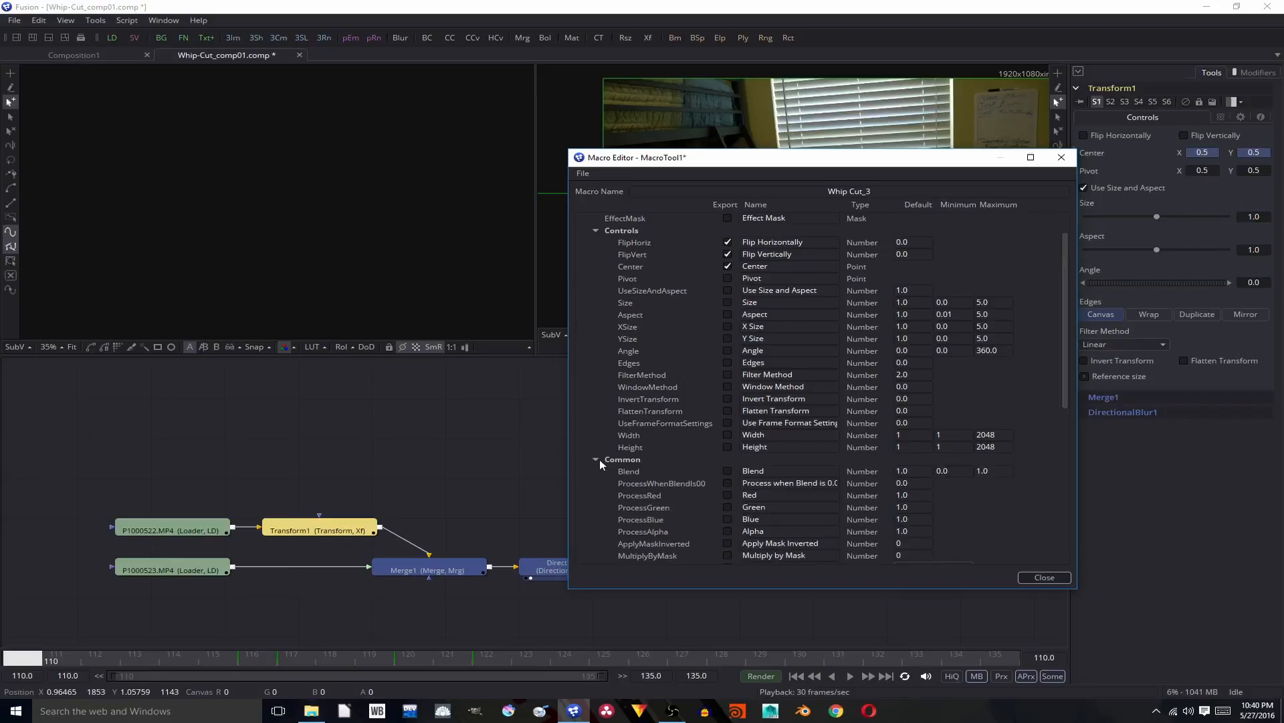
Step: Expose the Blend and Motion Blur controls and save the Whip Cut_3 macro
{"action": "scroll", "scroll_direction": "down", "scroll_amount": 3}
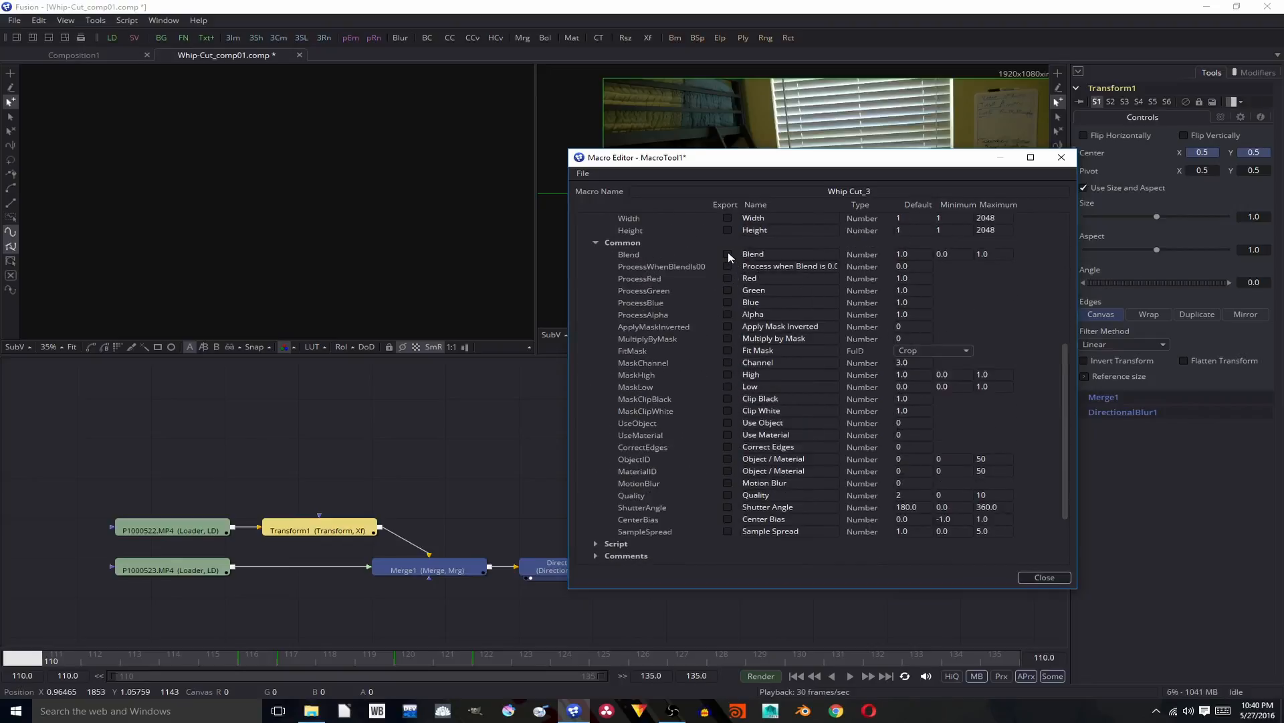
{"action": "left_click", "coordinate": [728, 252]}
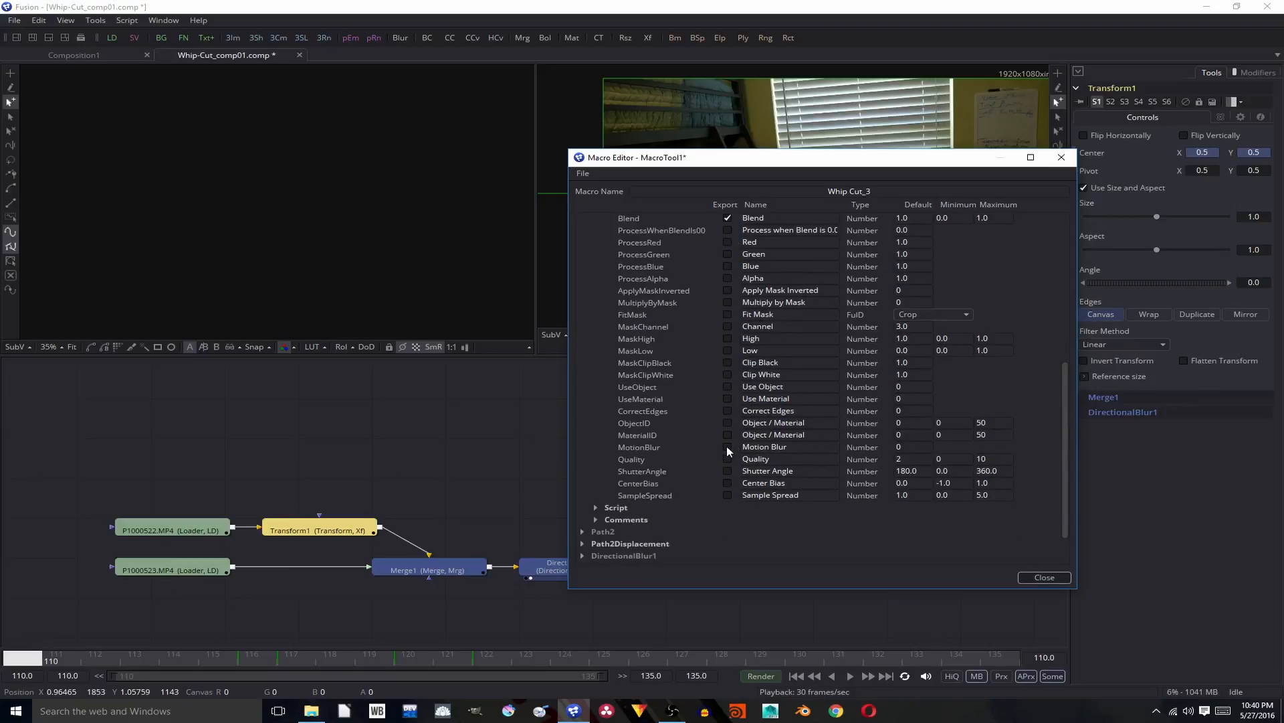
{"action": "left_click", "coordinate": [727, 446]}
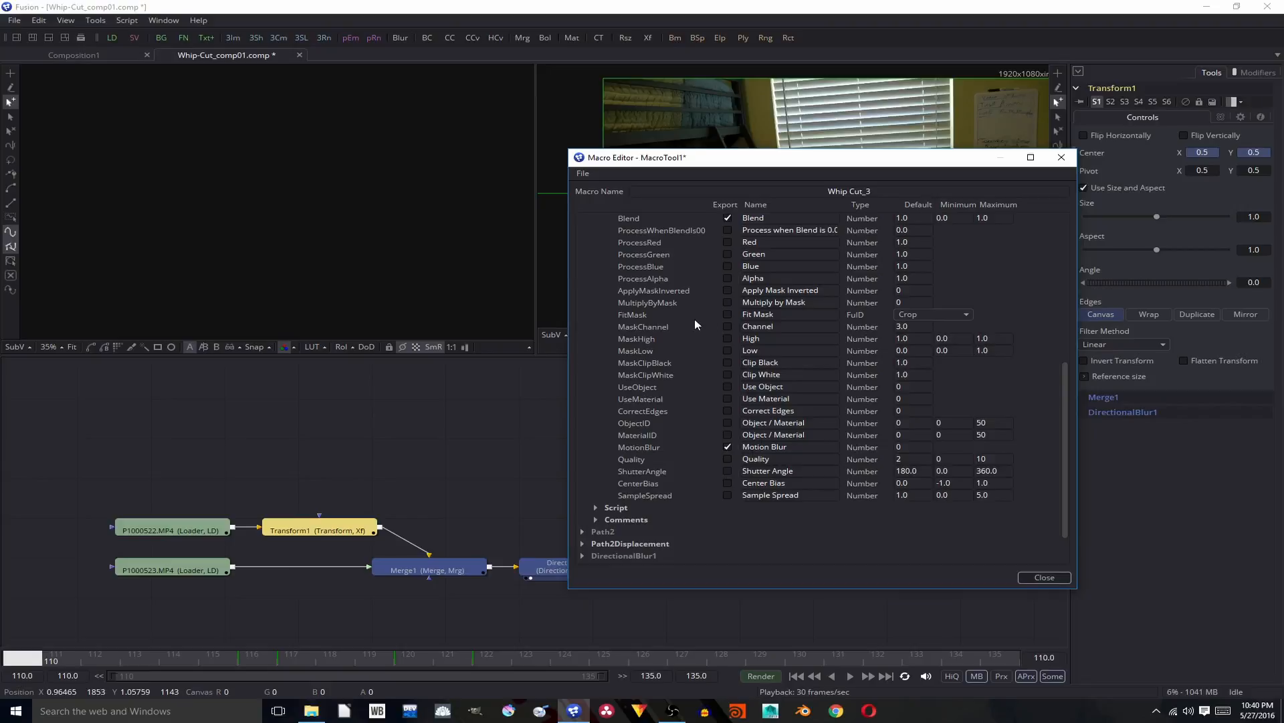
{"action": "mouse_move", "coordinate": [736, 325]}
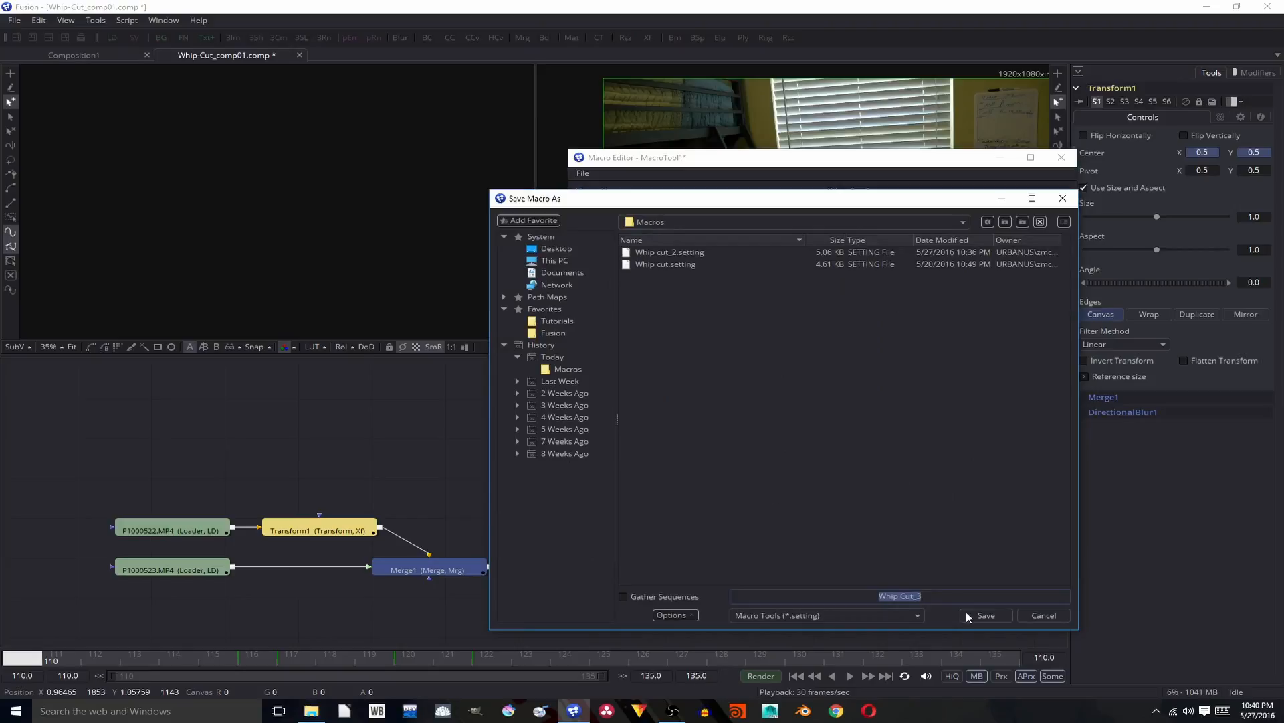
{"action": "left_click", "coordinate": [986, 614]}
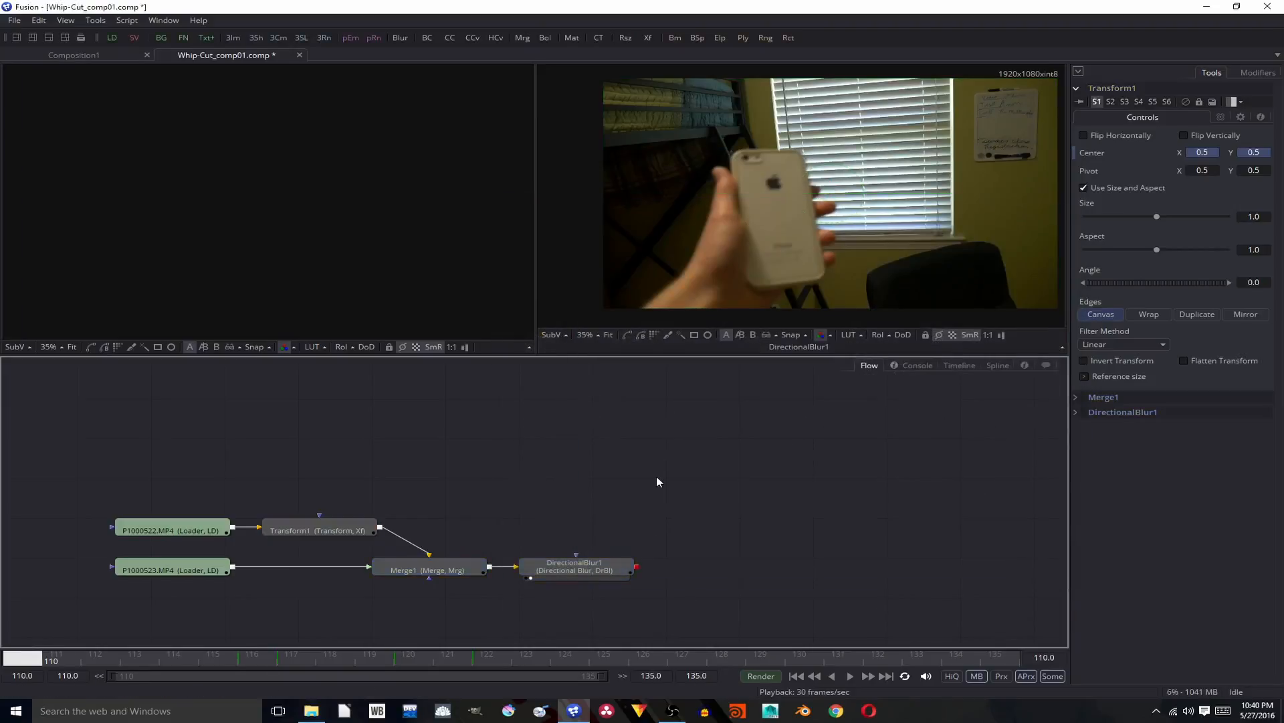
{"action": "mouse_move", "coordinate": [553, 464]}
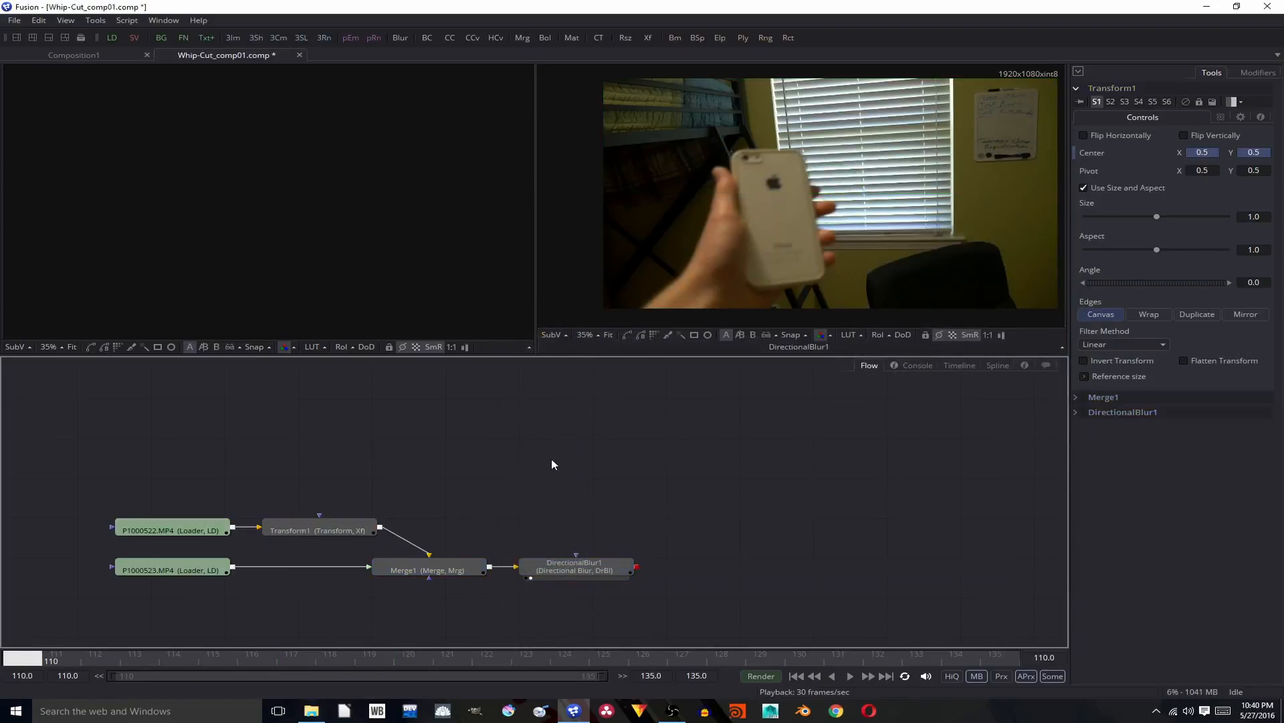
Step: Add the Whip Cut_3 macro tool and connect the clip loaders as Input and Foreground
{"action": "right_click", "coordinate": [553, 464]}
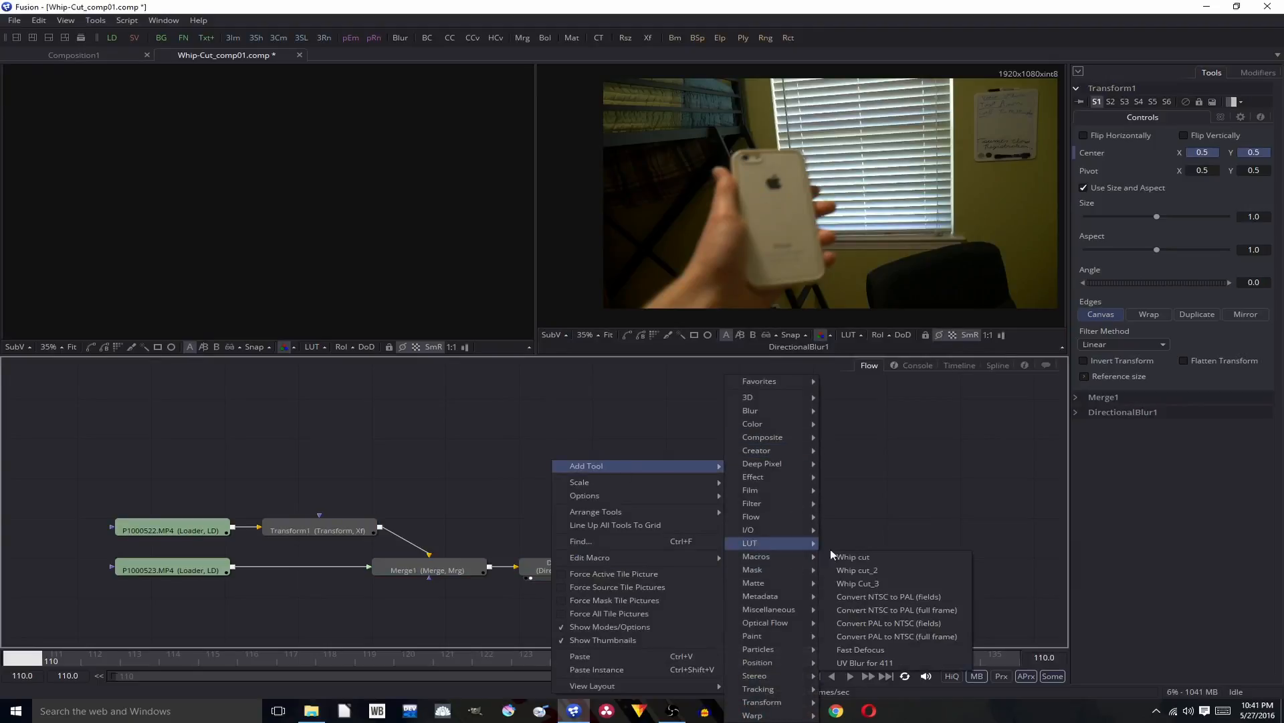
{"action": "left_click", "coordinate": [857, 584]}
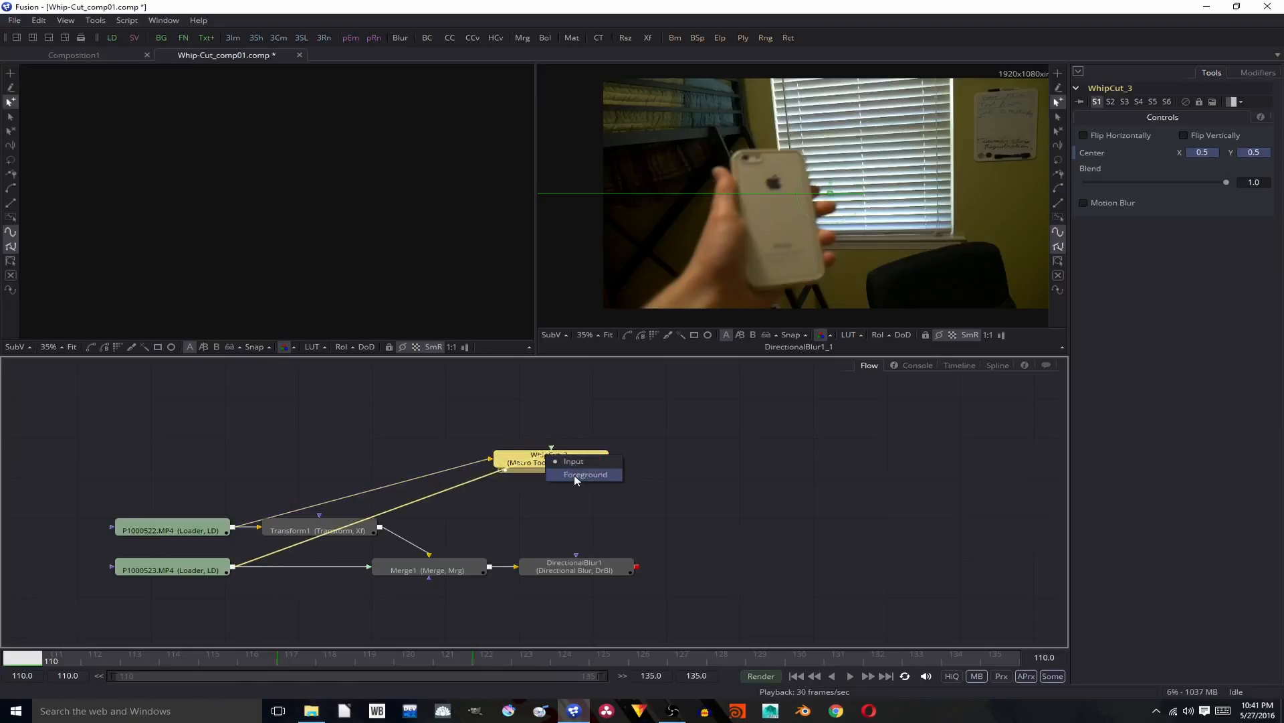
{"action": "left_click", "coordinate": [585, 474]}
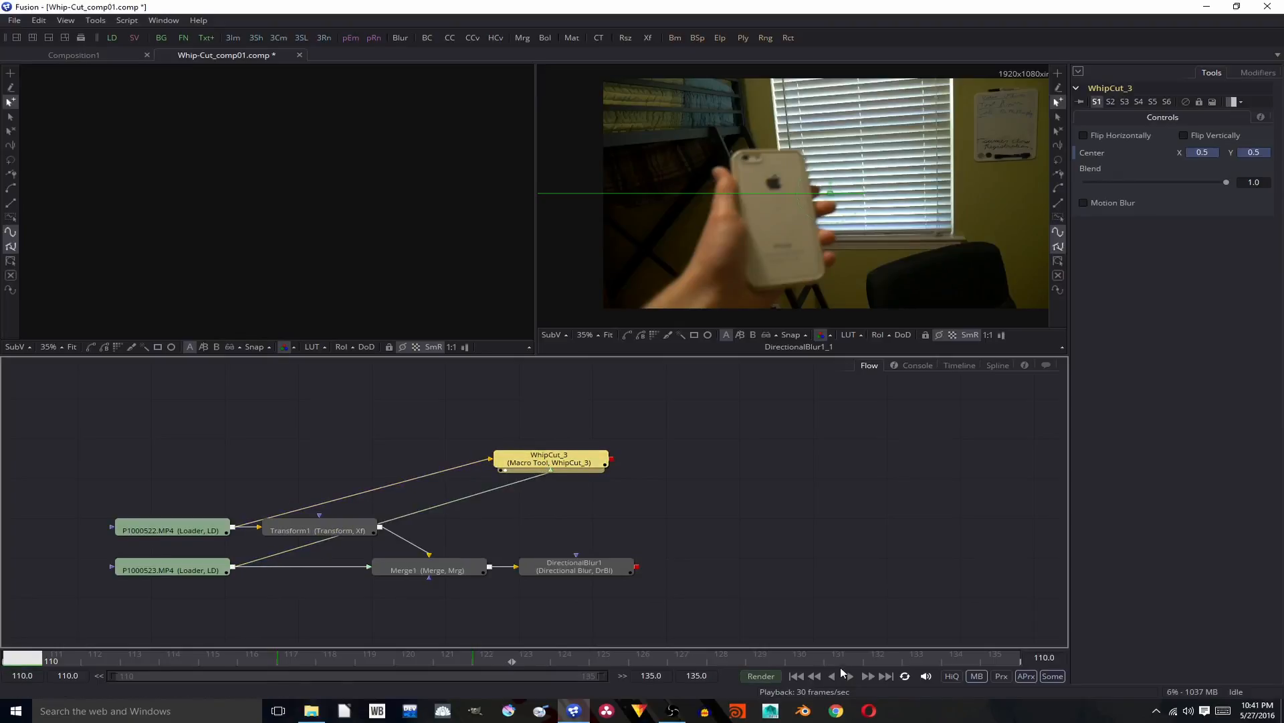
Step: Play the whip-cut transition, switching Motion Blur on and then off
{"action": "left_click", "coordinate": [850, 676]}
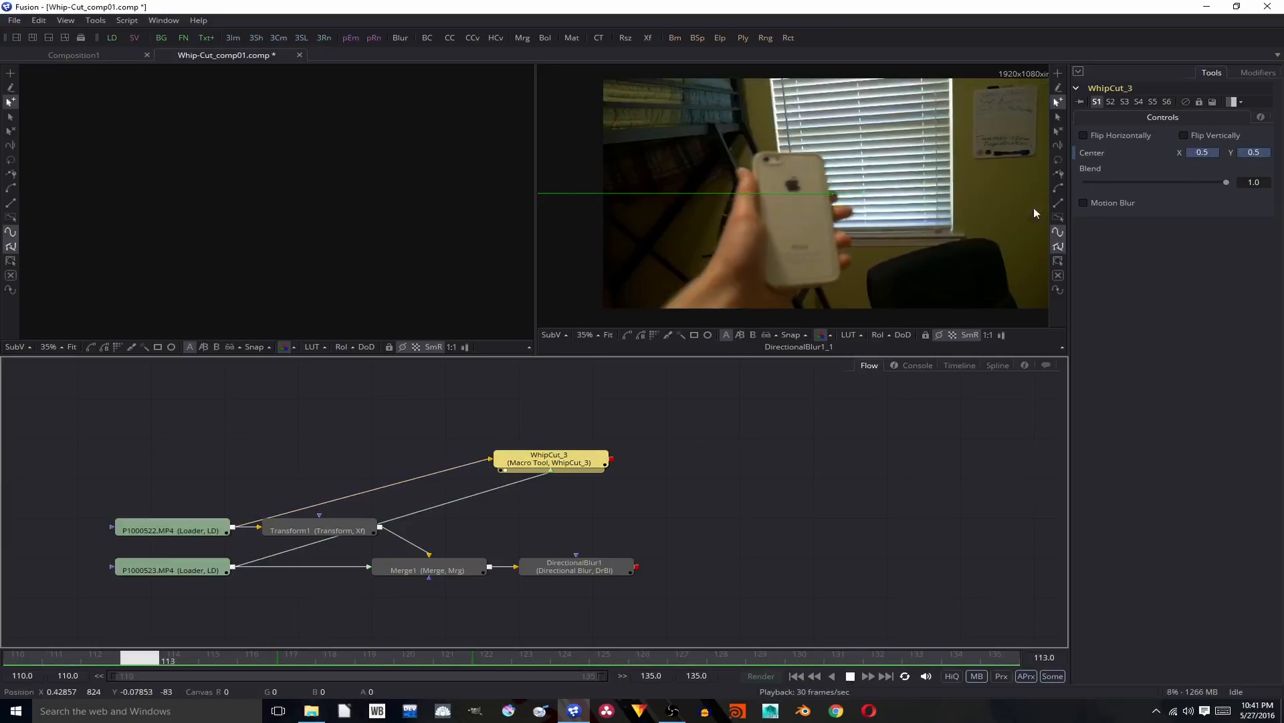
{"action": "left_click", "coordinate": [1084, 202]}
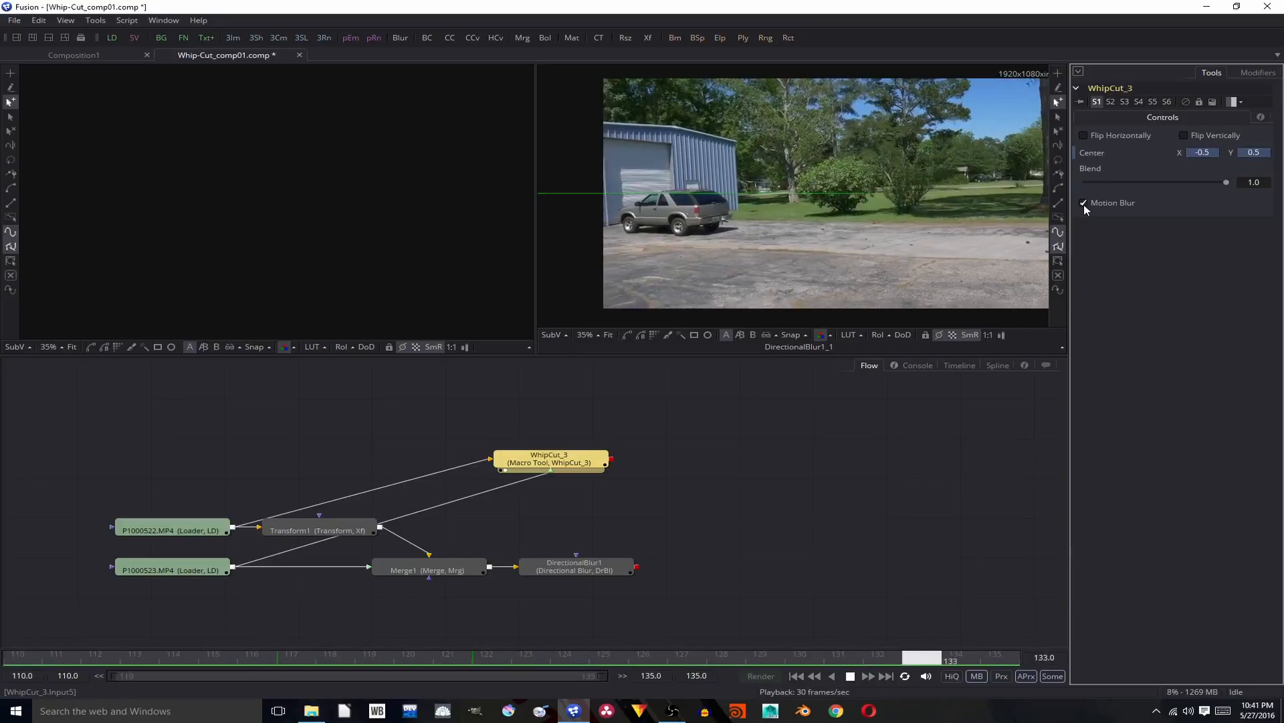
{"action": "left_click", "coordinate": [179, 657]}
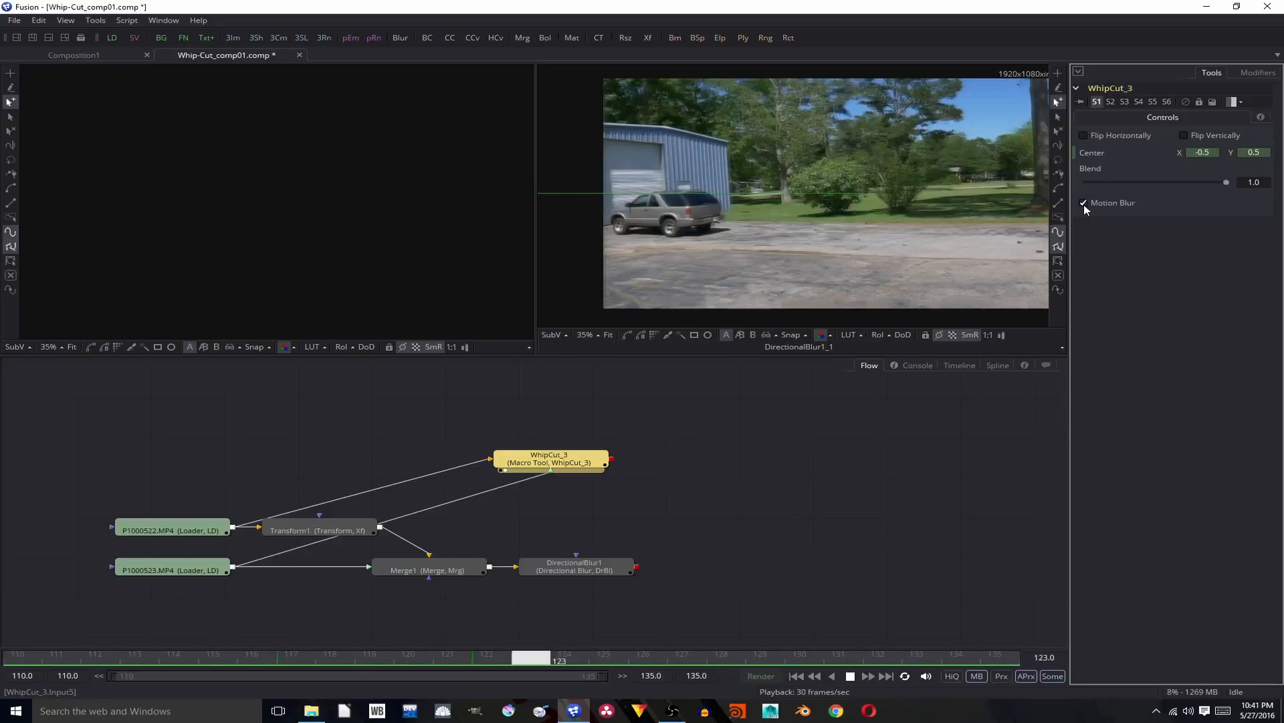
{"action": "left_click", "coordinate": [1083, 202]}
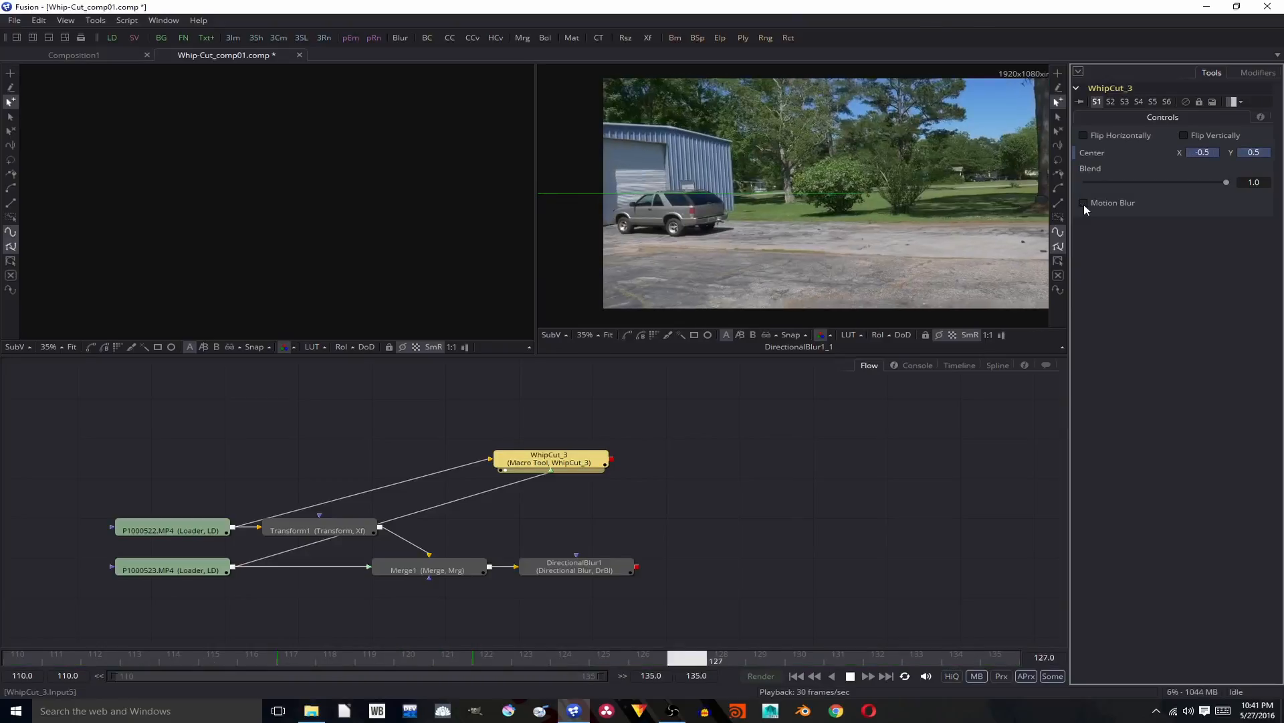
{"action": "left_click", "coordinate": [849, 675]}
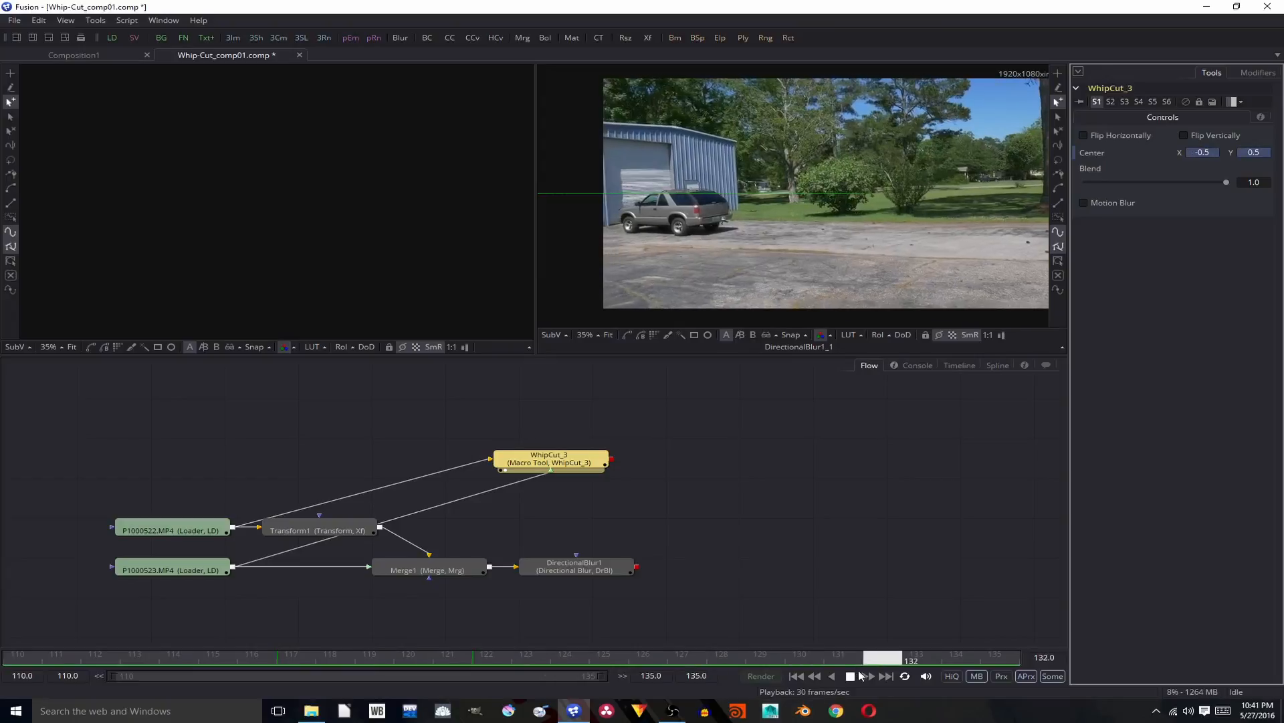